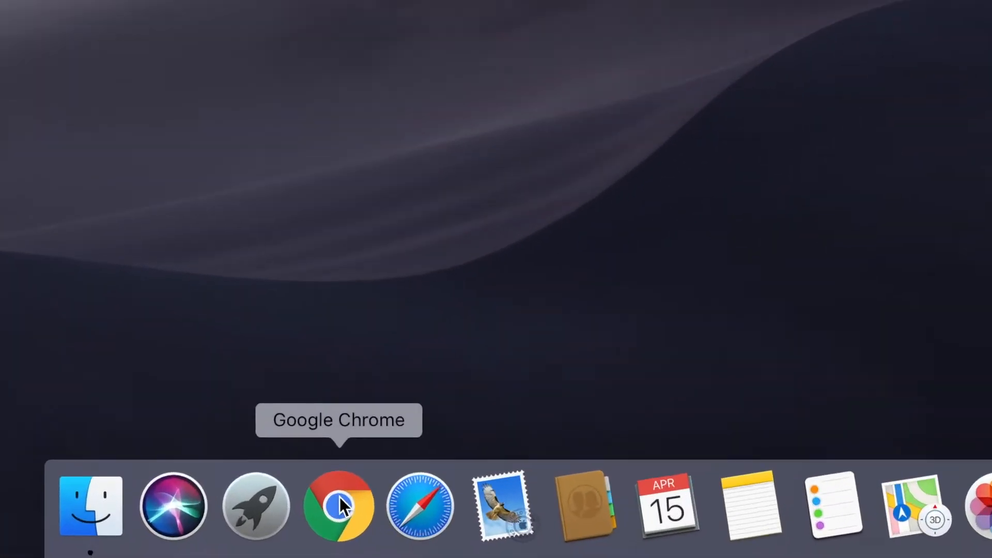
Launch Google Chrome from the Dock to a new blank tab
click(343, 506)
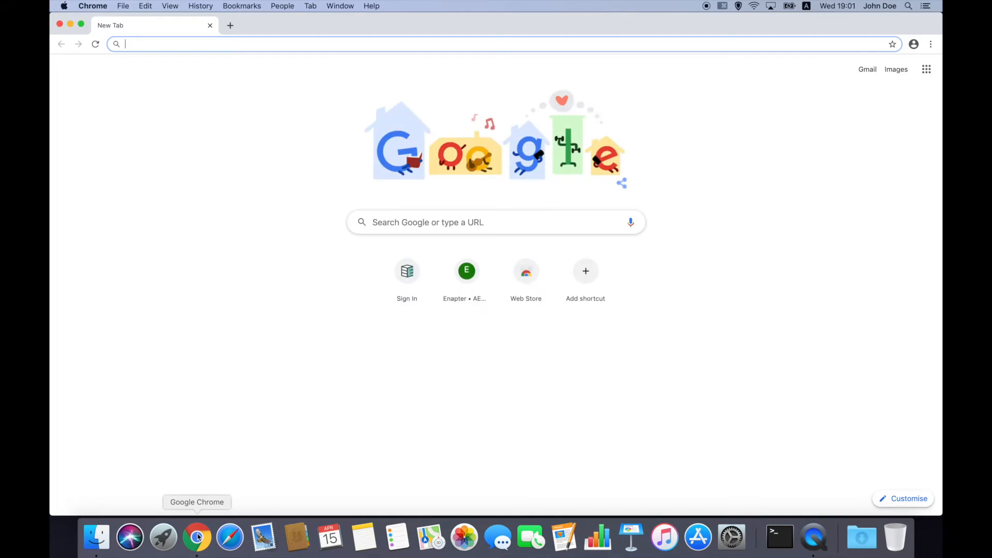
Sign in to cloud.enapter.com with the suggested account email and password
text(clo)
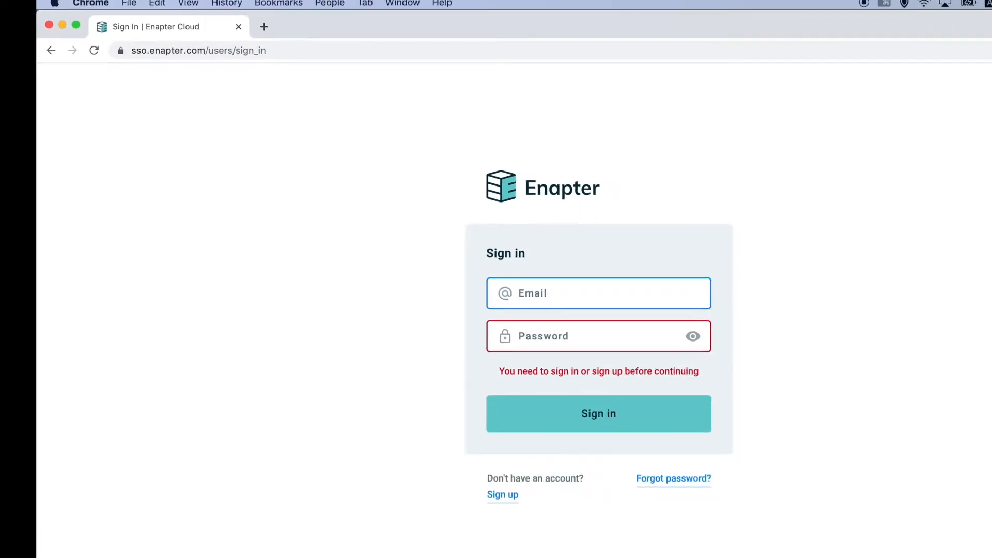
text(joh)
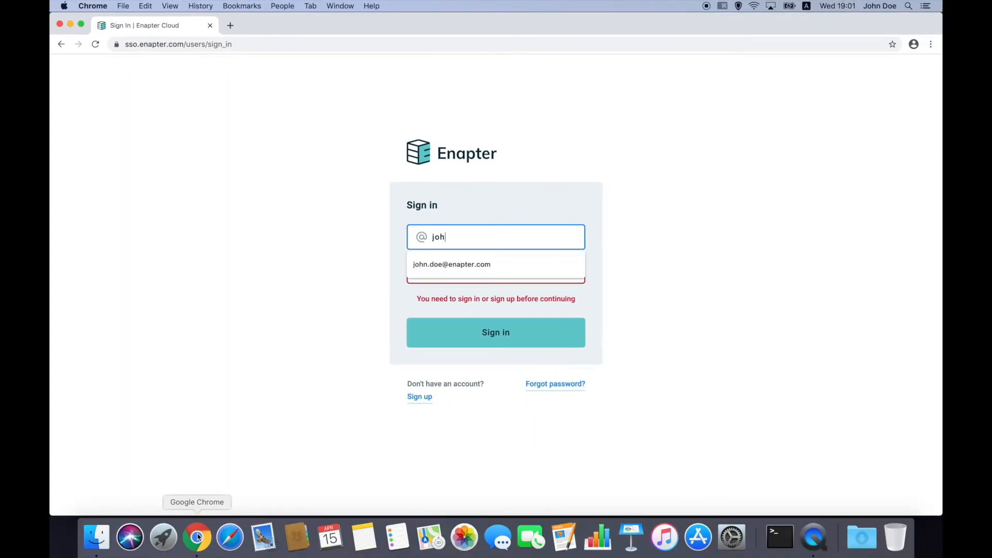
click(451, 265)
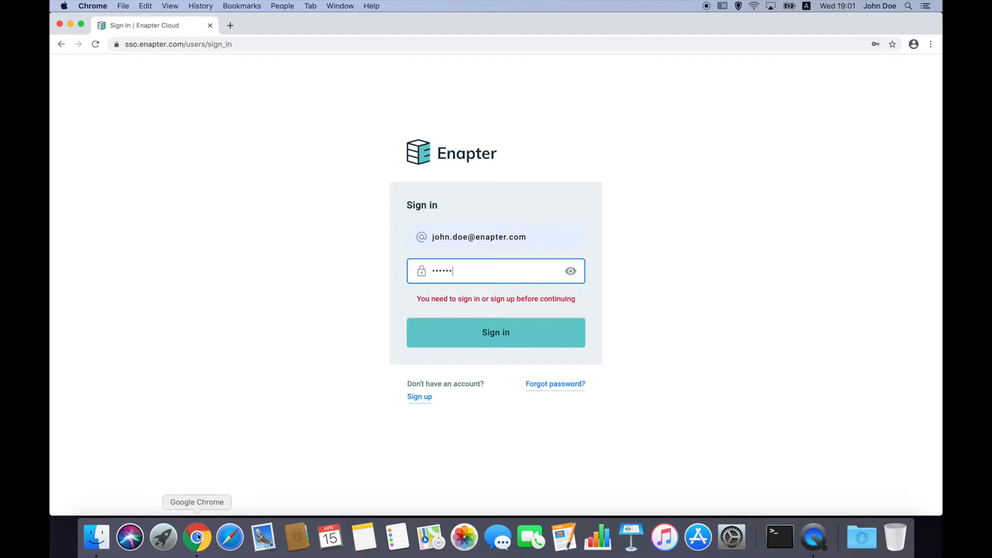
click(496, 333)
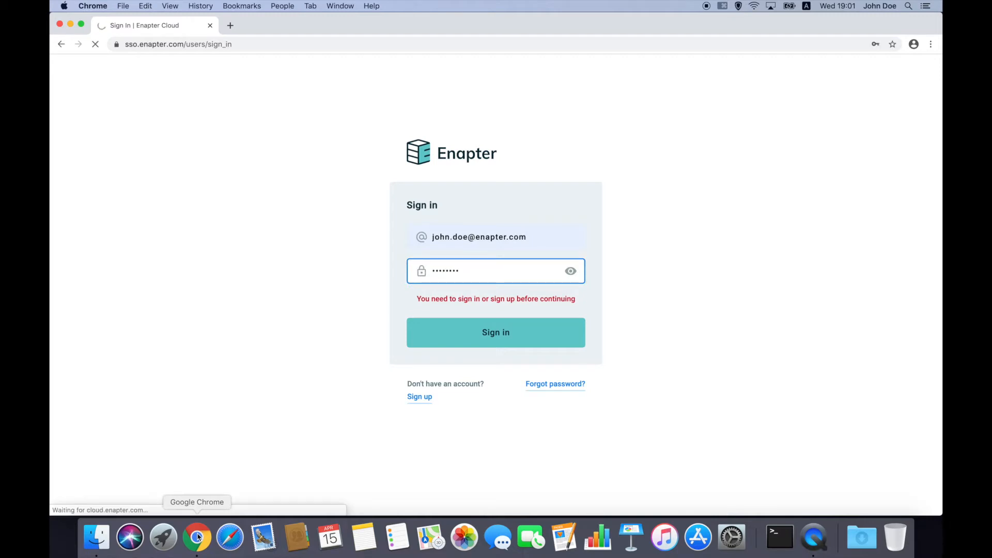
click(496, 333)
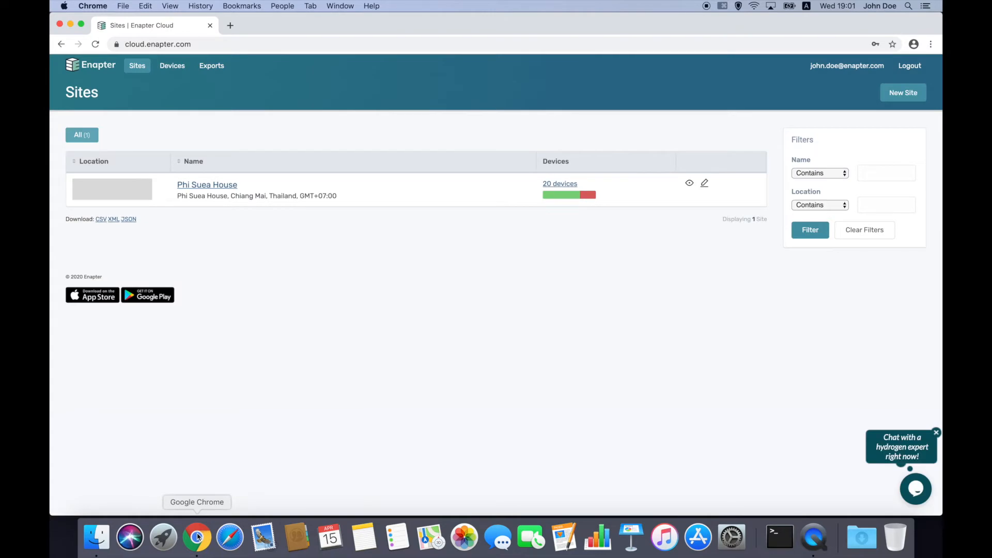
mouse_move(205, 190)
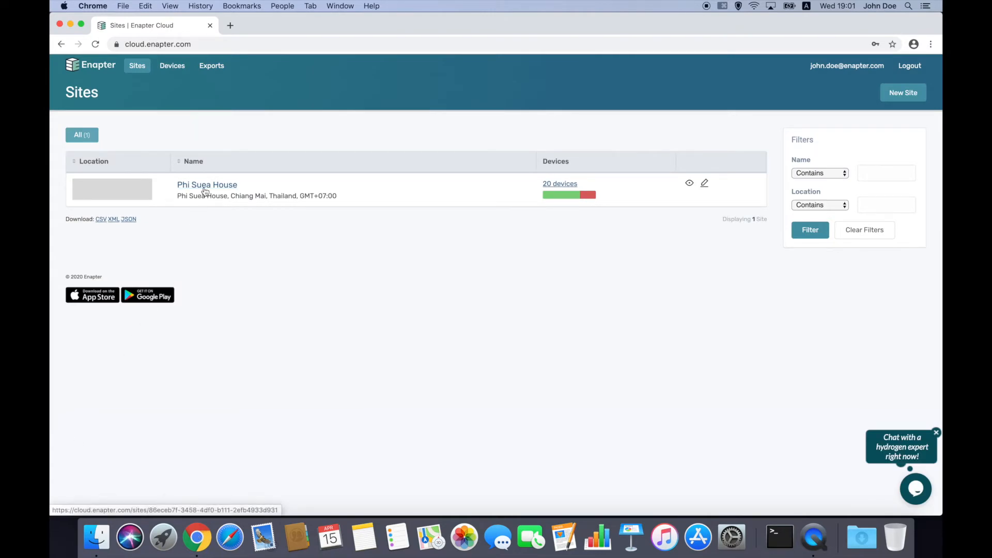
Open the Phi Suea House site from the Sites list
click(206, 184)
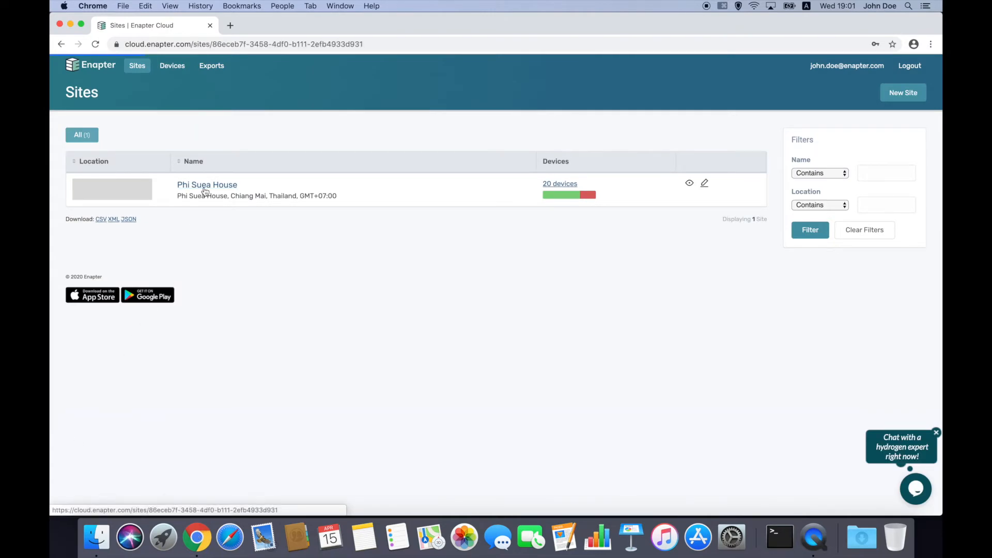
click(207, 184)
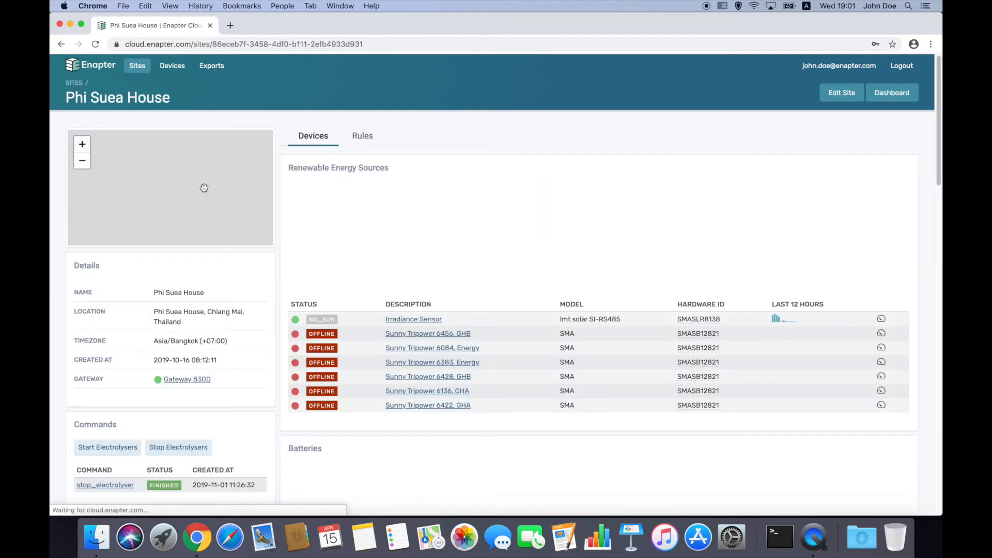
Open the Gateway 830D device page from the site's Details panel
click(892, 93)
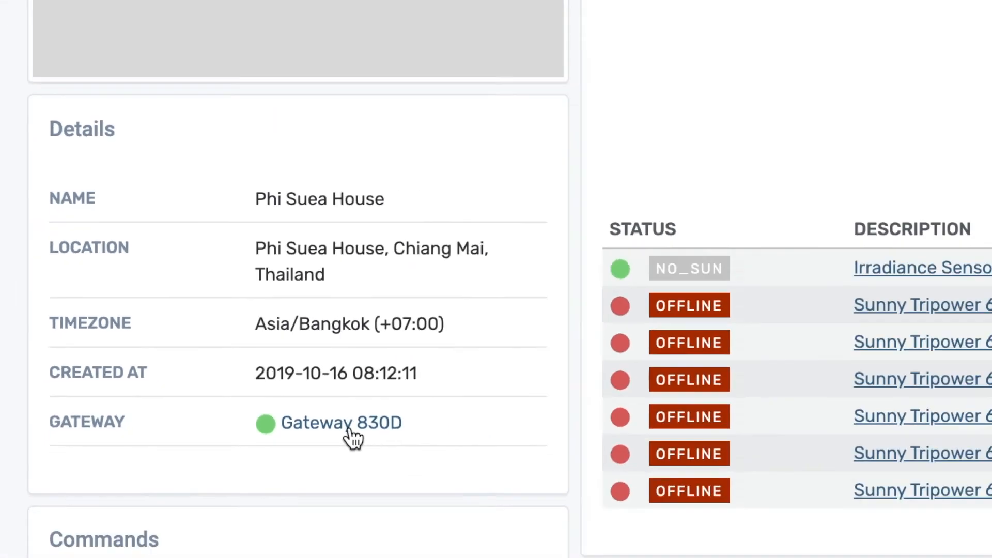
click(341, 424)
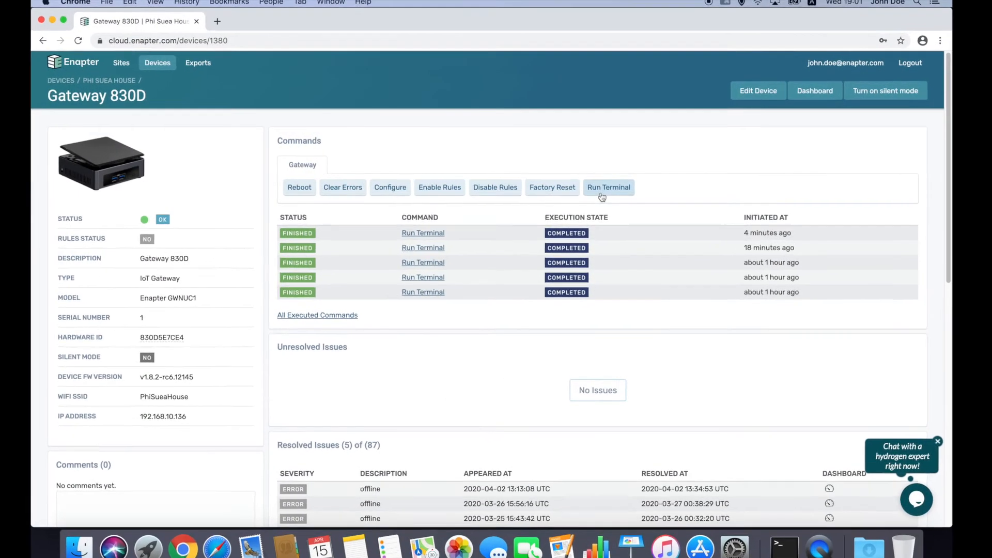
Run the Terminal command so a remote shell prompt on Gateway 830D loads
click(609, 187)
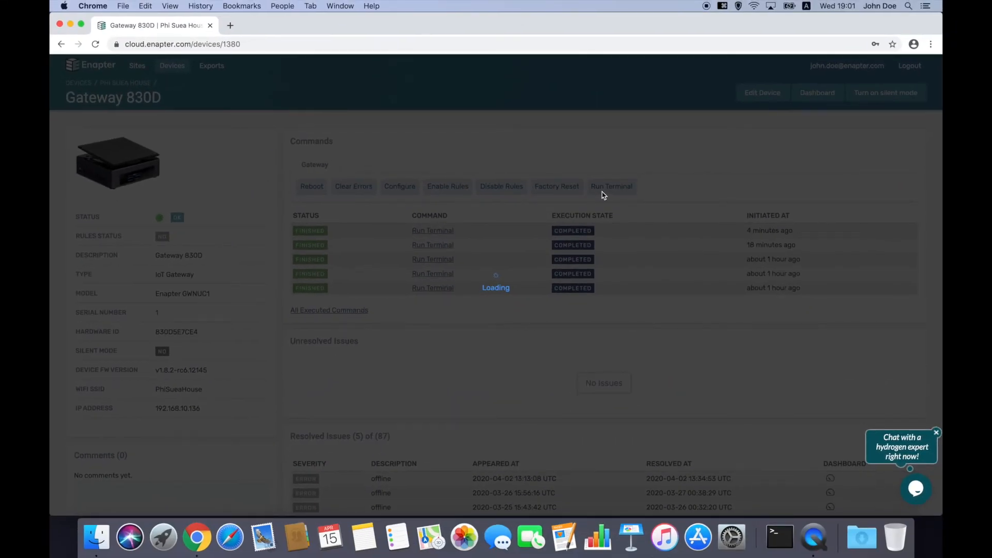
click(612, 186)
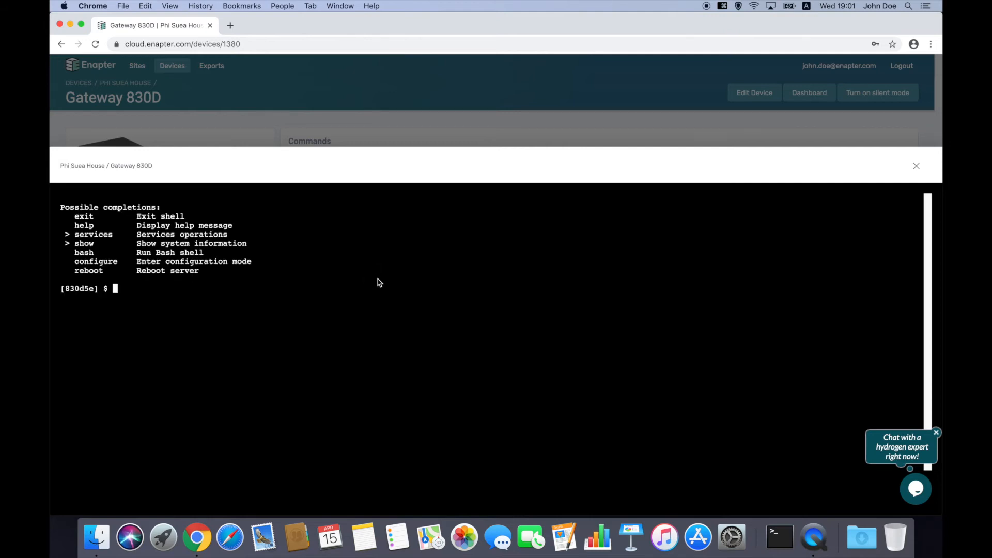
Enter 'show ve' at the Gateway 830D terminal prompt
text(show)
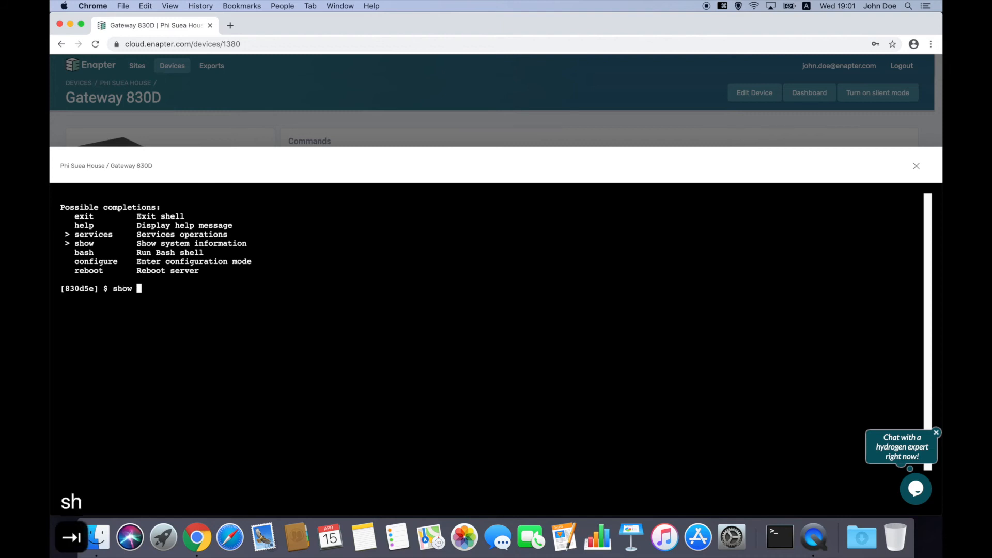
text(ve)
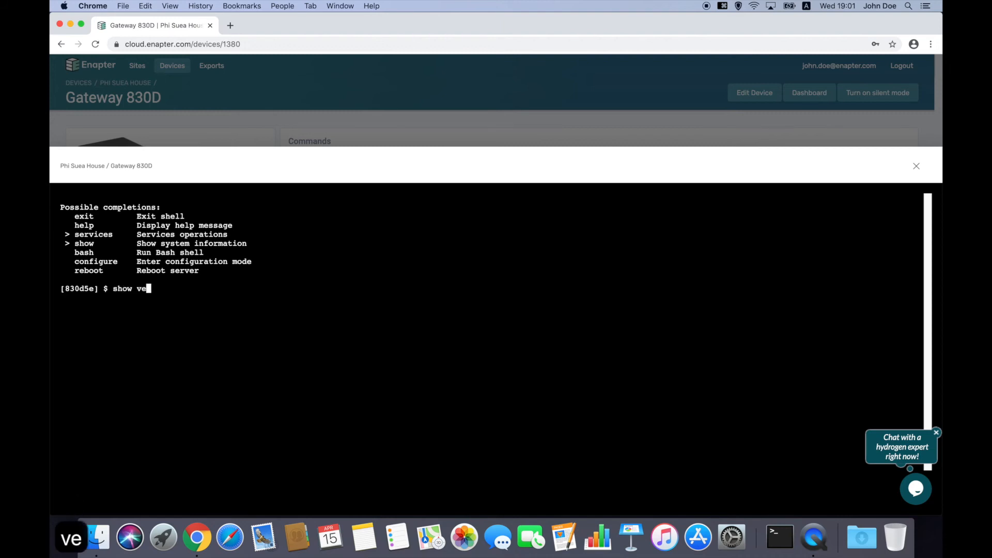